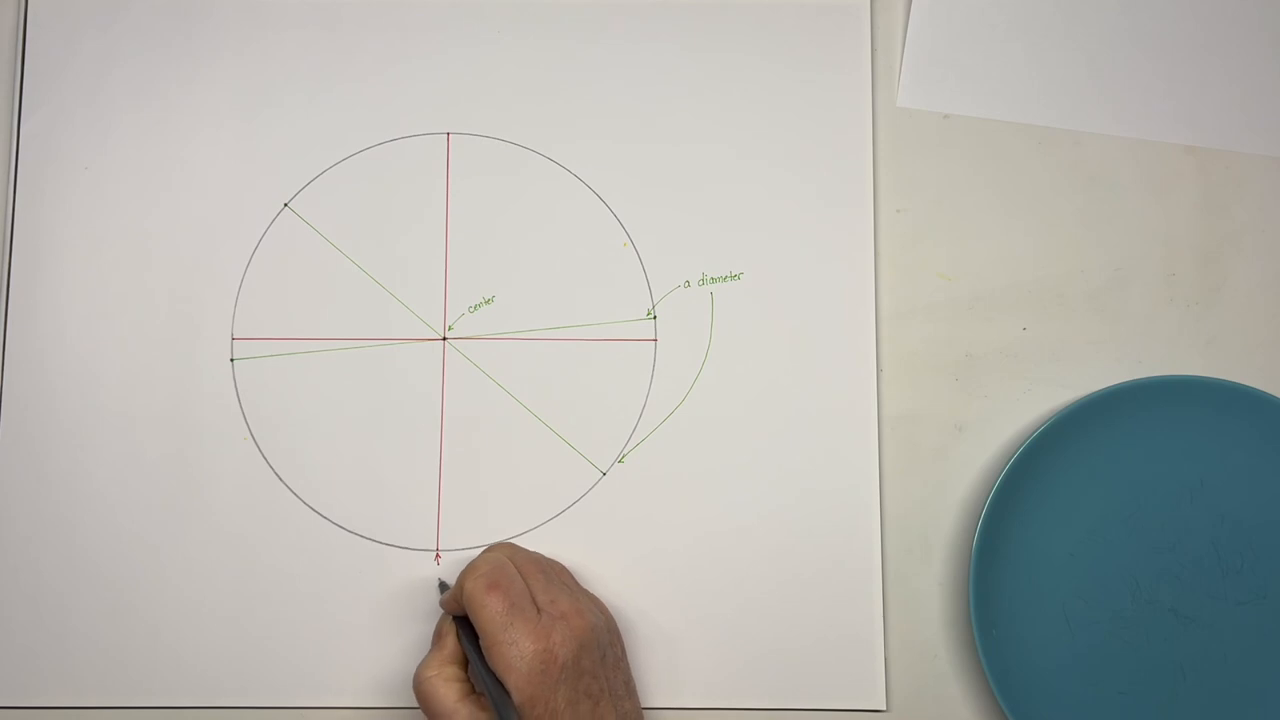
text(red lines divide into quarters)
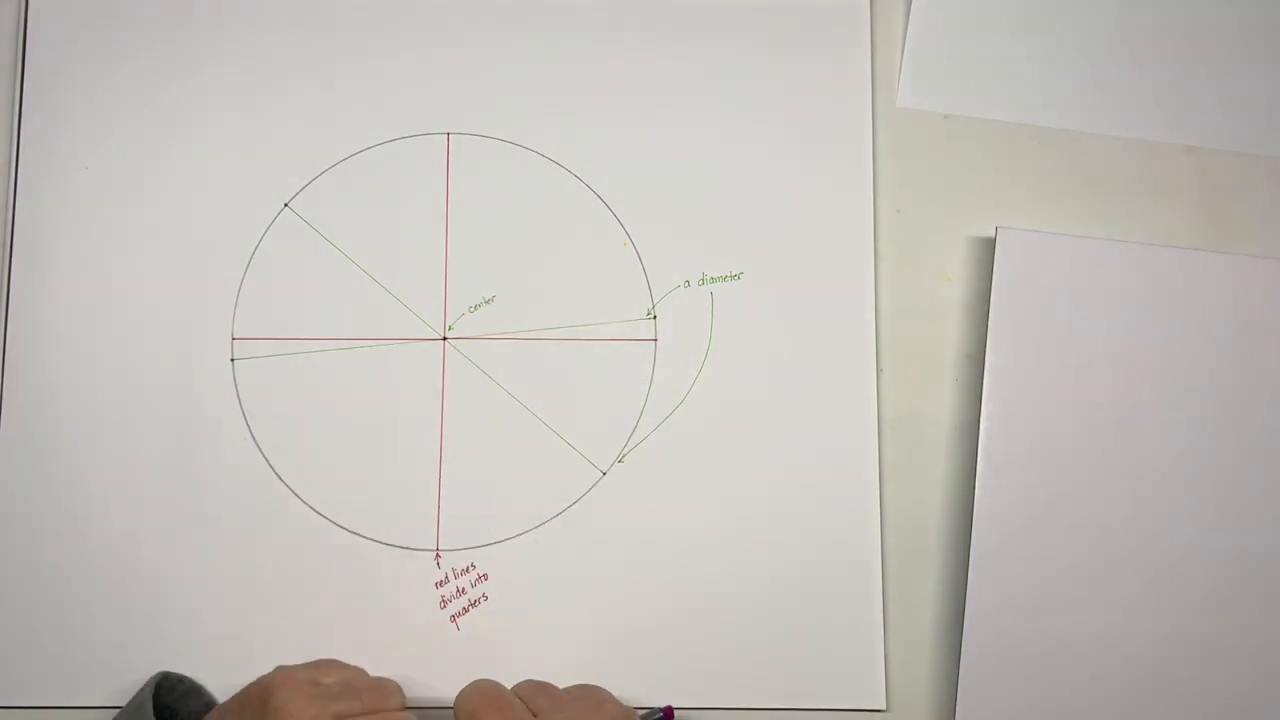